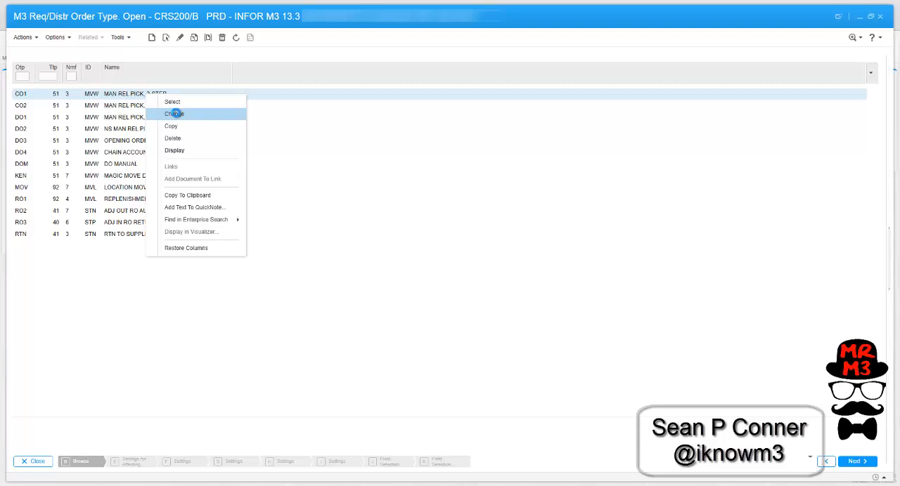
Rename order type CO1 to 'CAN 041 PARCEL' and CO2 to 'LTL 041 manual release pick'.
left_click(173, 114)
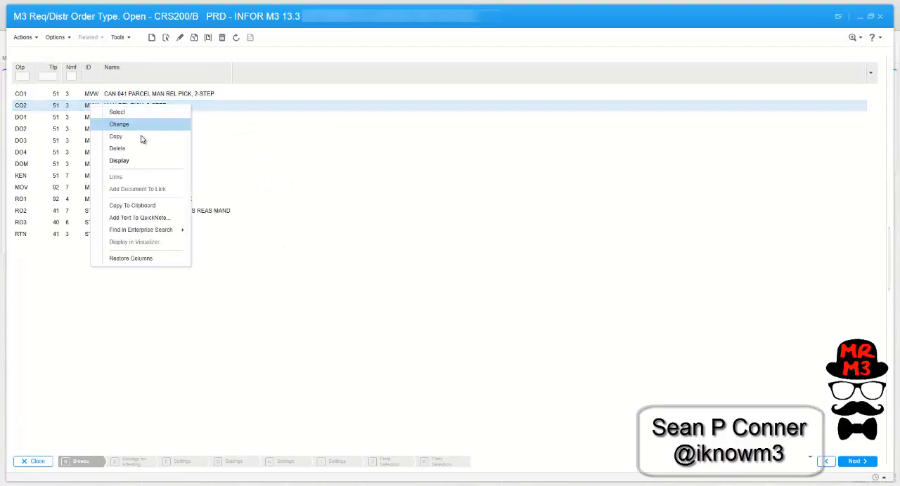
left_click(119, 124)
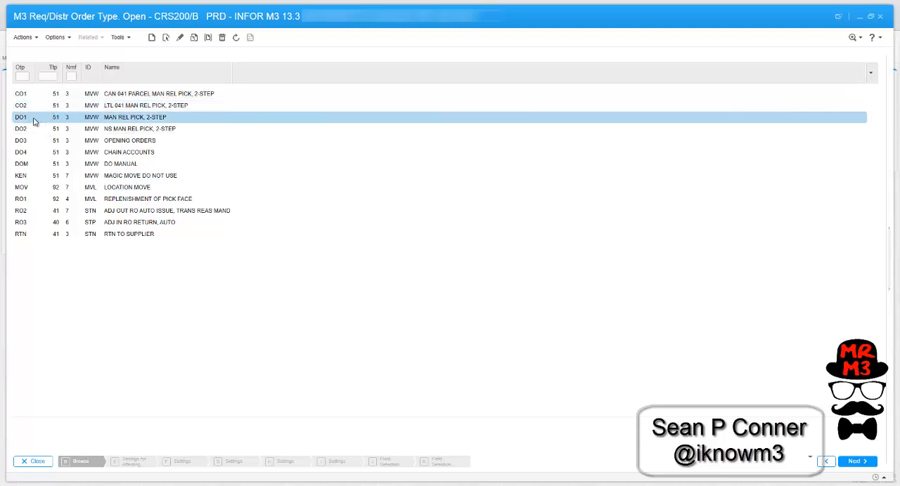
mouse_move(33, 124)
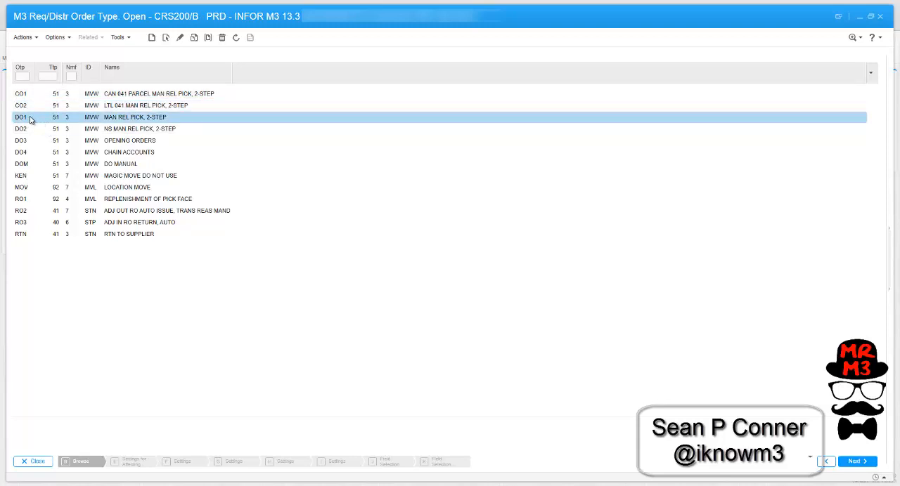
mouse_move(115, 113)
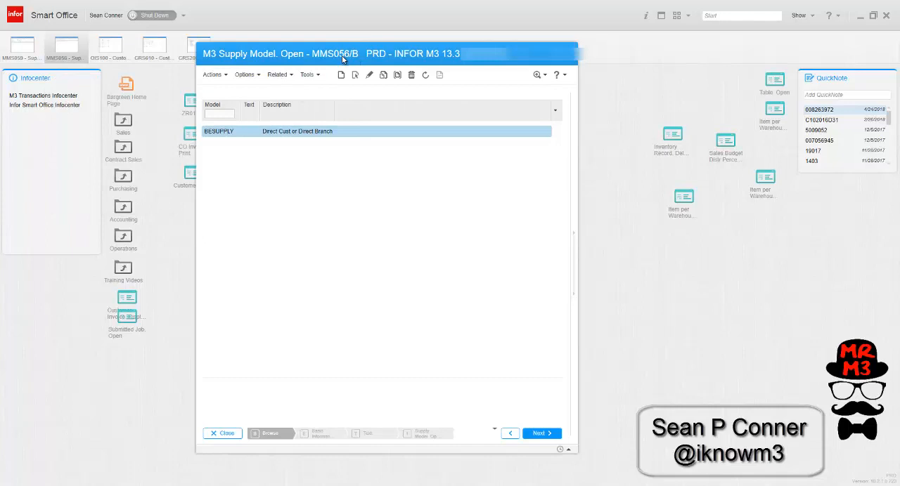
Review the BESUPPLY model (Direct Cust or Direct Branch) and bring up its actions.
double_click(219, 131)
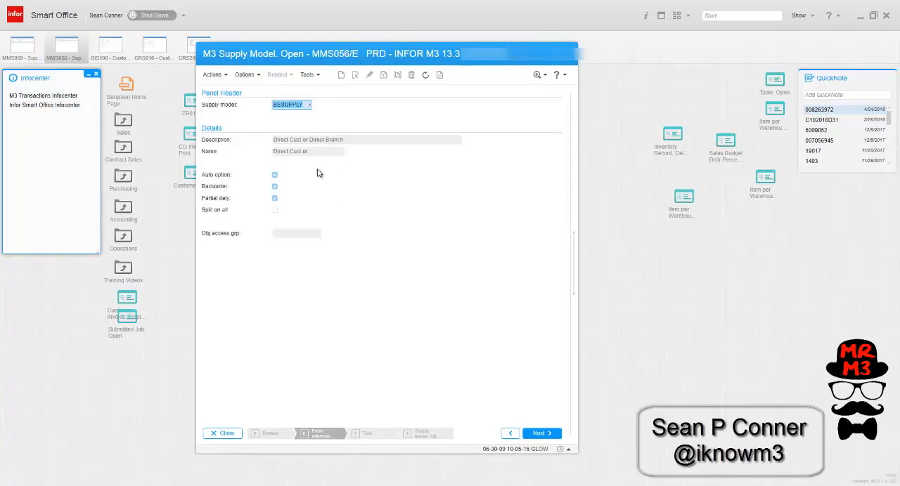
mouse_move(371, 188)
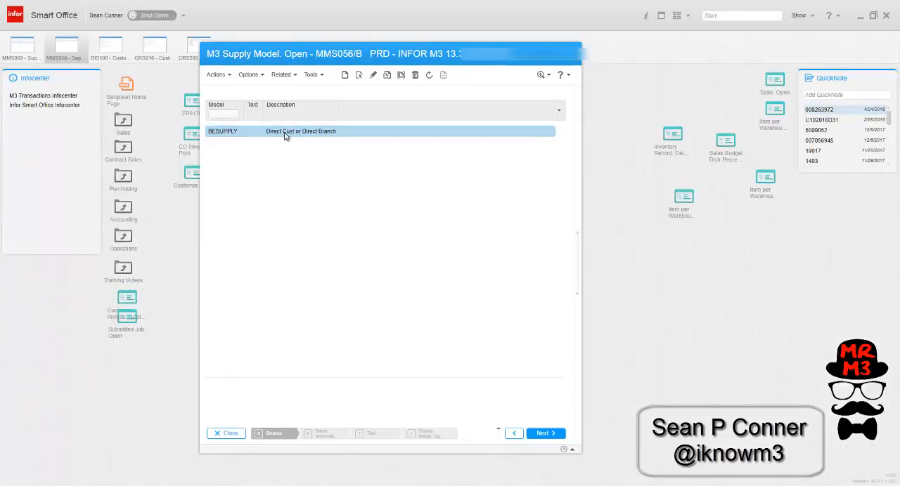
right_click(286, 135)
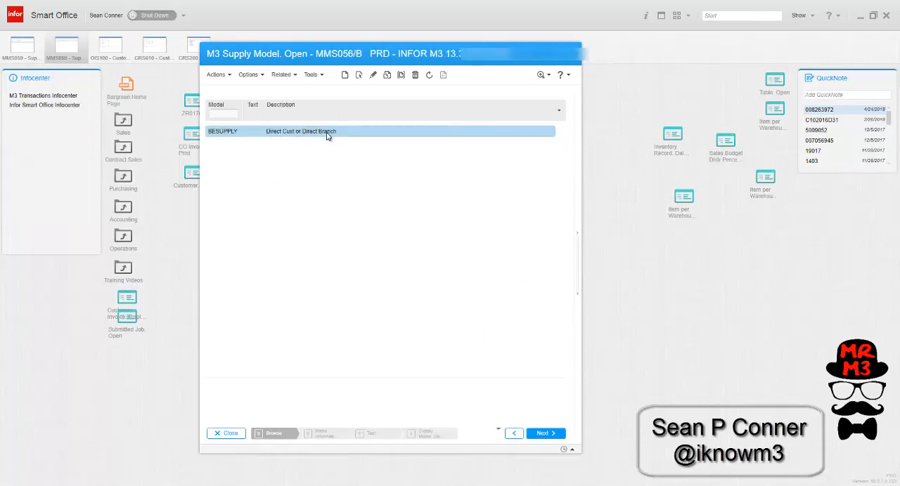
Open the CMS017 object control parameters for MMS059 and review the Fld 1–3 priorities.
double_click(327, 132)
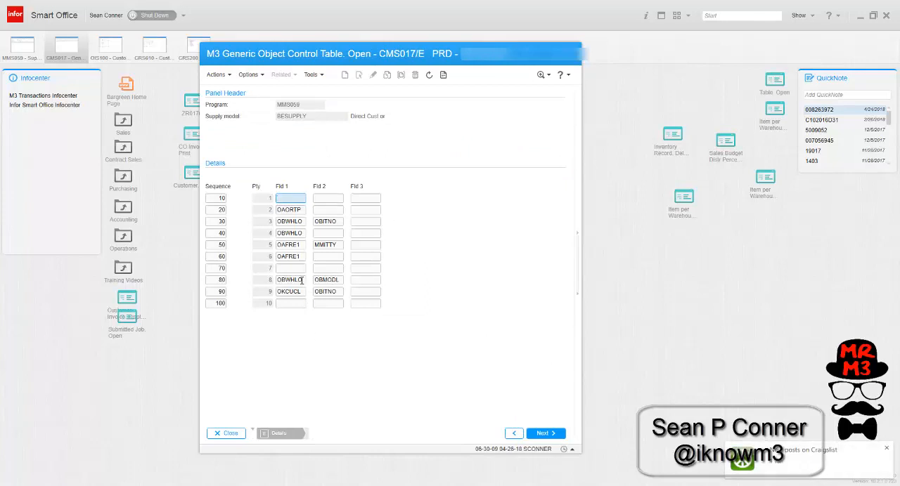
left_click(291, 280)
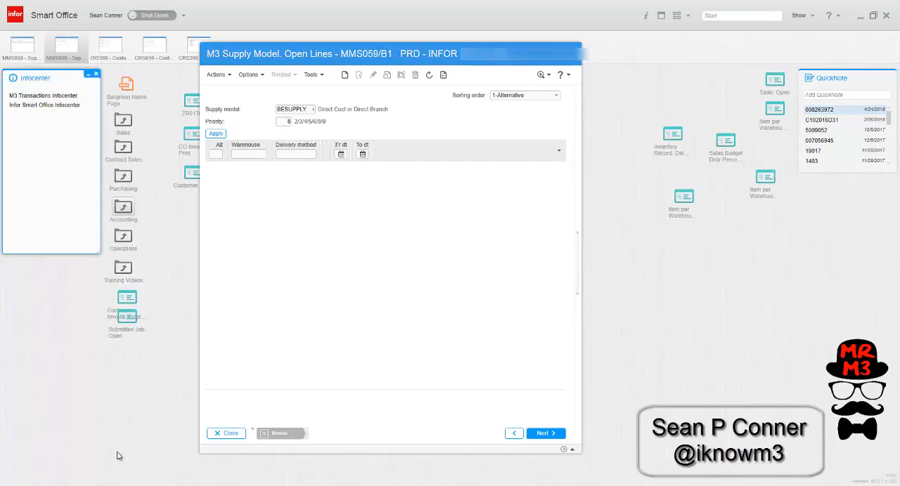
mouse_move(312, 316)
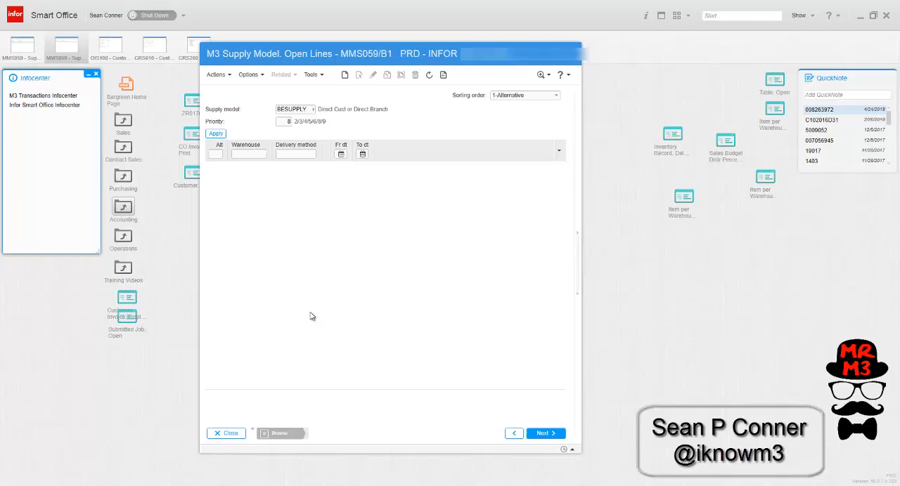
mouse_move(321, 310)
type("01")
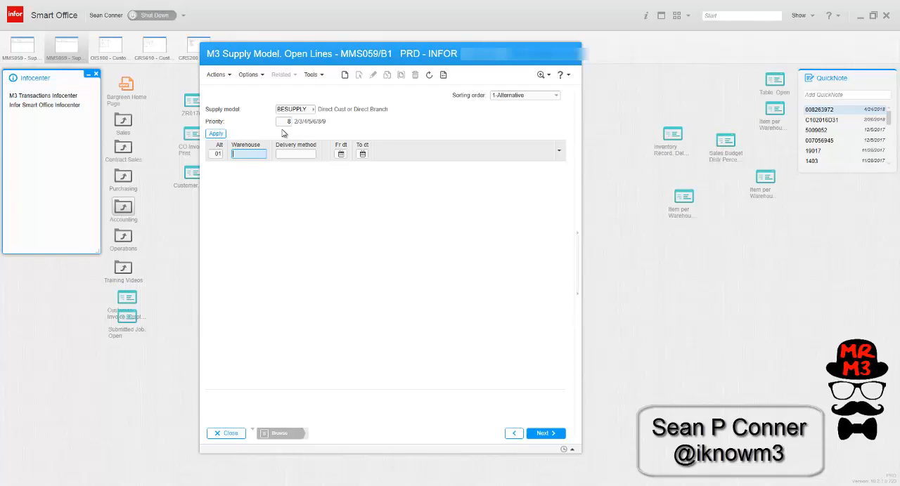
Create BESUPPLY priority 8 line: alternative 01, warehouse 041, delivery method LTL.
type("041")
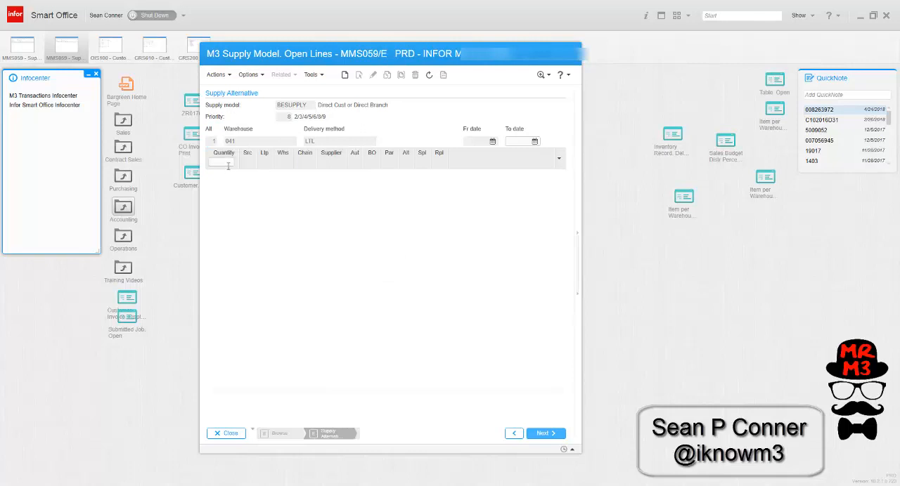
Set the LTL line to supply source 3-Dstr oth whs from warehouse 999, DO type CO2, to *DW.
left_click(545, 433)
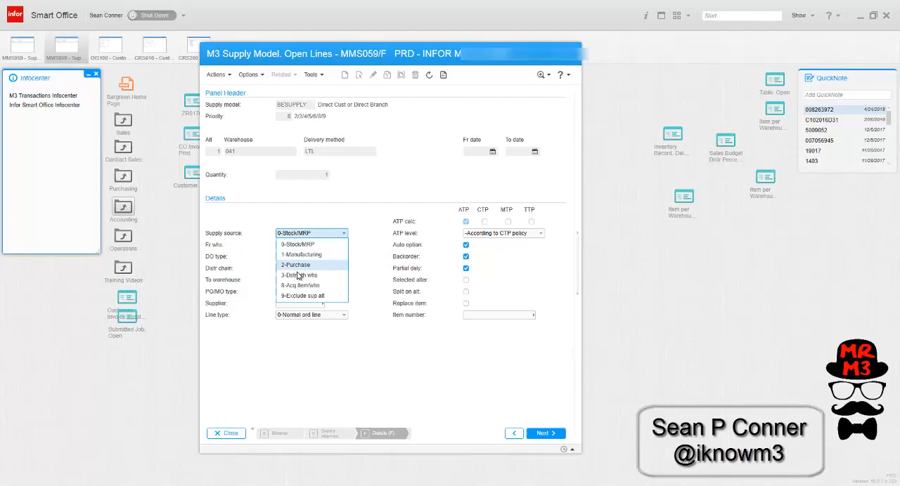
left_click(298, 275)
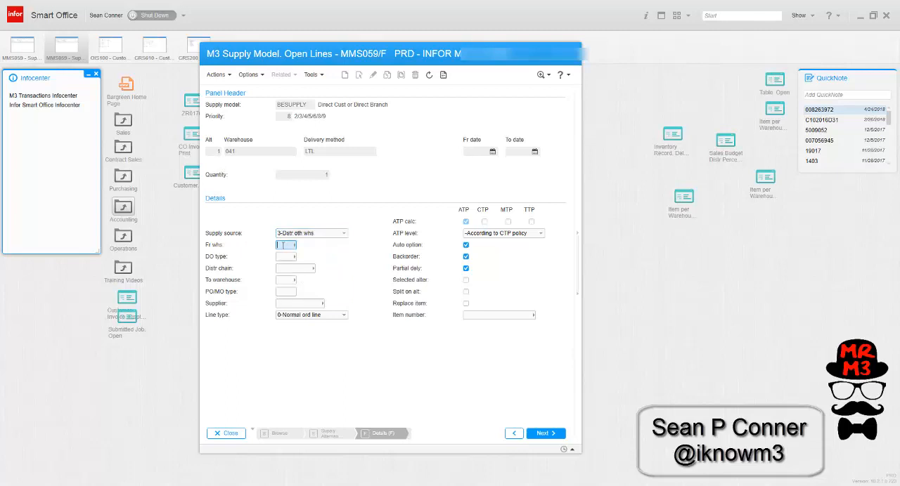
type("999")
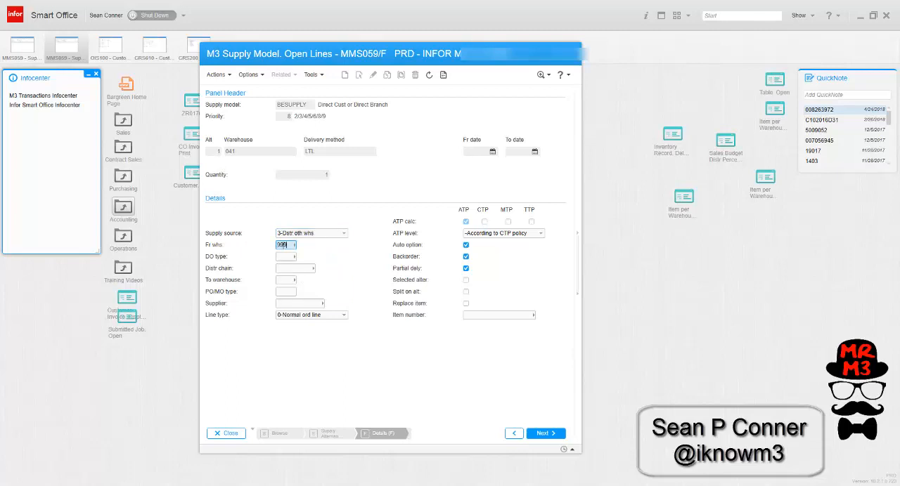
left_click(282, 257)
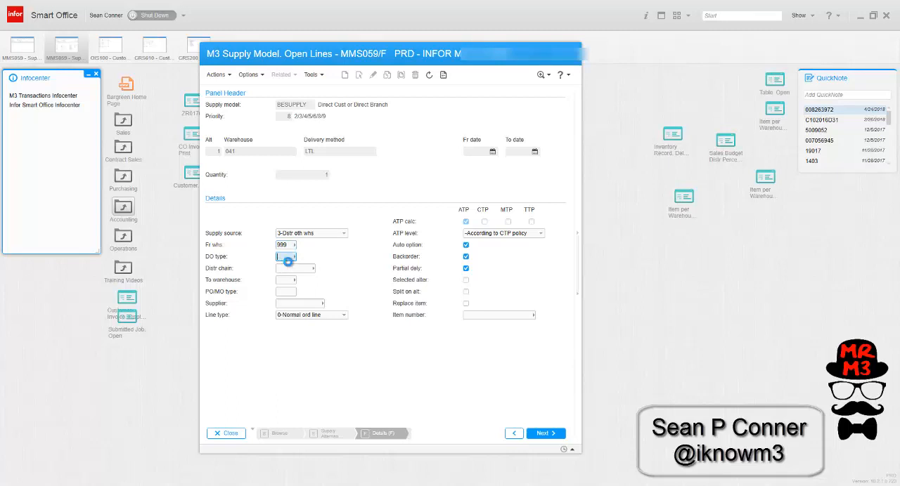
left_click(286, 256)
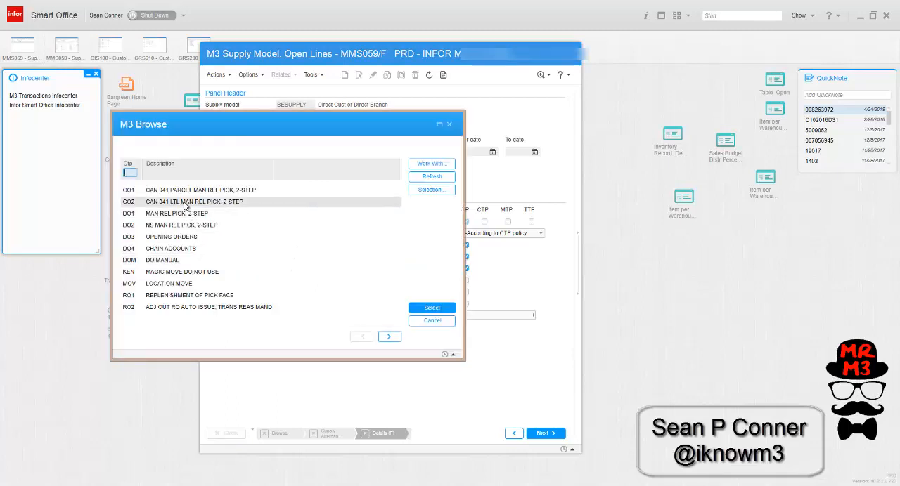
left_click(431, 307)
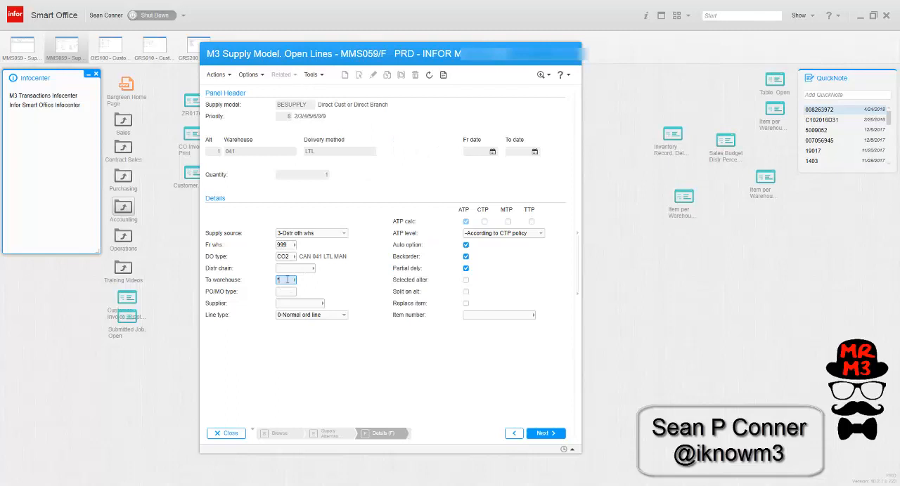
type("DW")
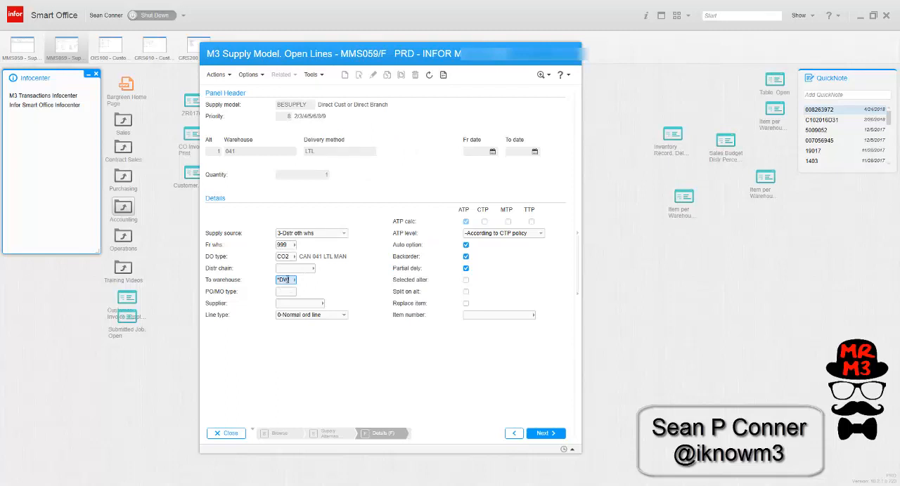
left_click(283, 280)
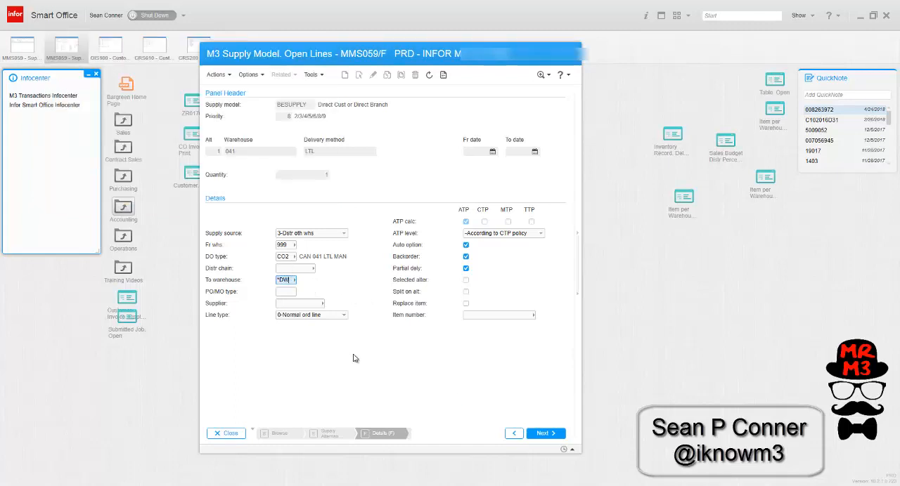
mouse_move(342, 348)
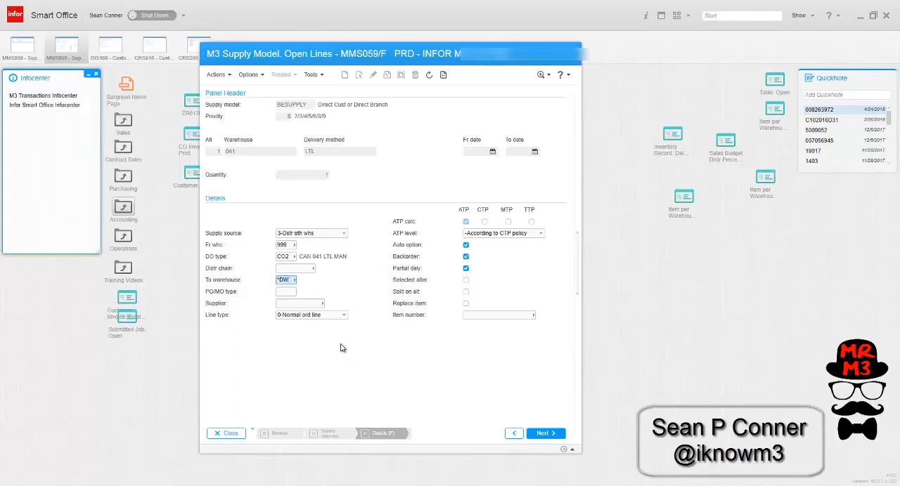
mouse_move(322, 261)
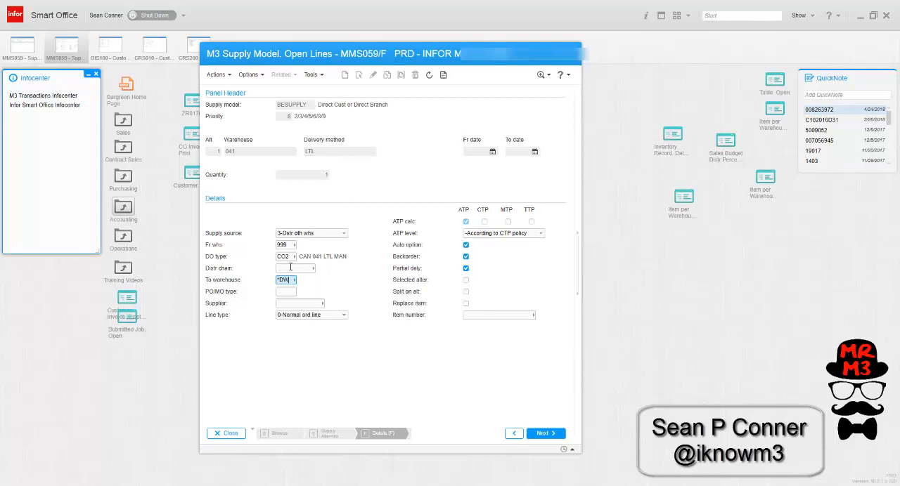
mouse_move(291, 280)
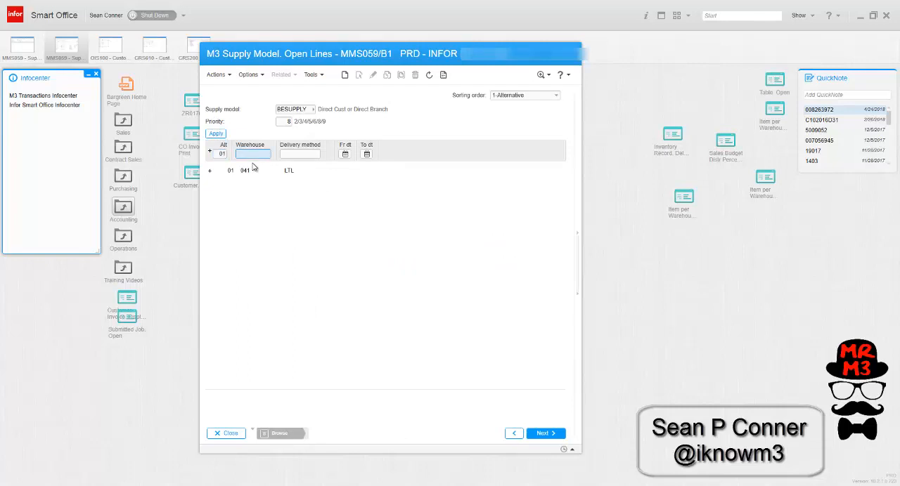
Create a warehouse 041 UPS alternative with supply source 3 from warehouse 999.
type("041")
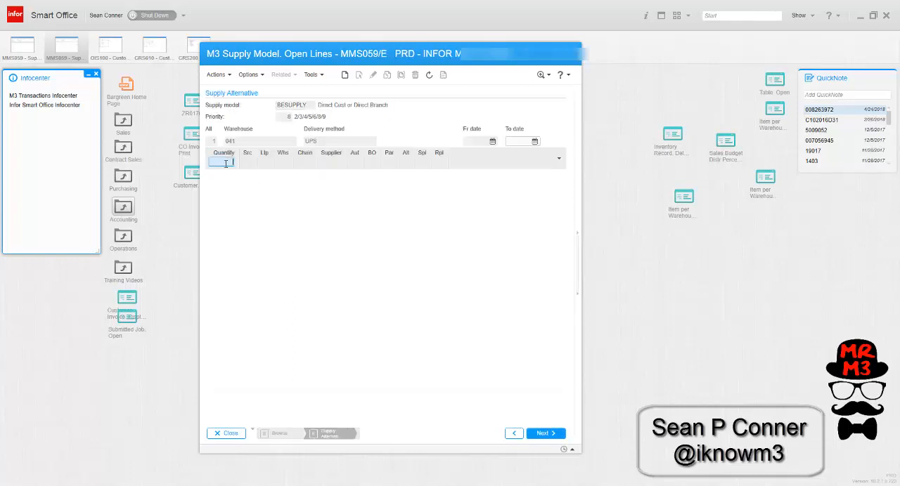
left_click(545, 433)
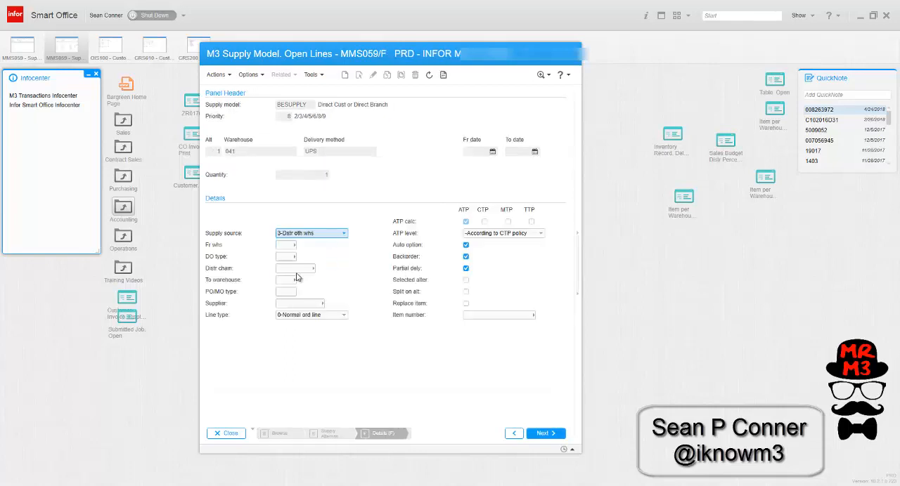
left_click(284, 245)
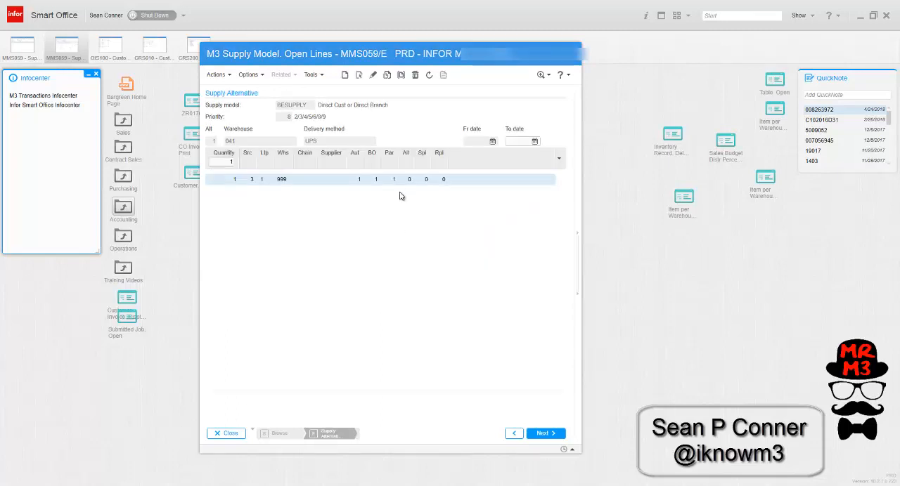
mouse_move(441, 261)
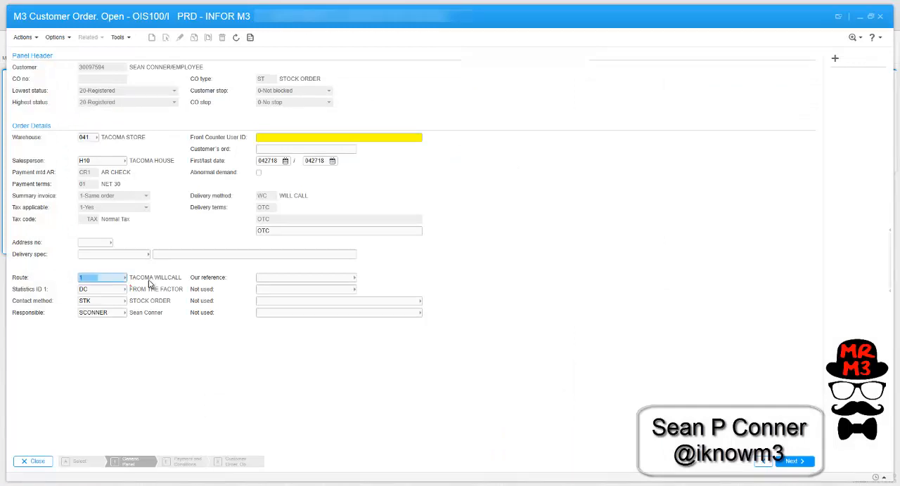
Enter a test order on route 141UG with one item line and view its MWS150 supply chain.
type("141UG")
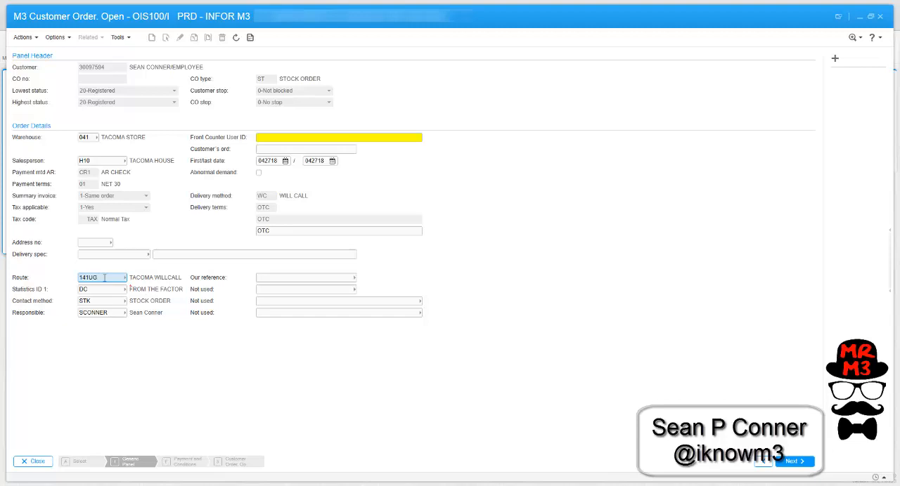
left_click(182, 461)
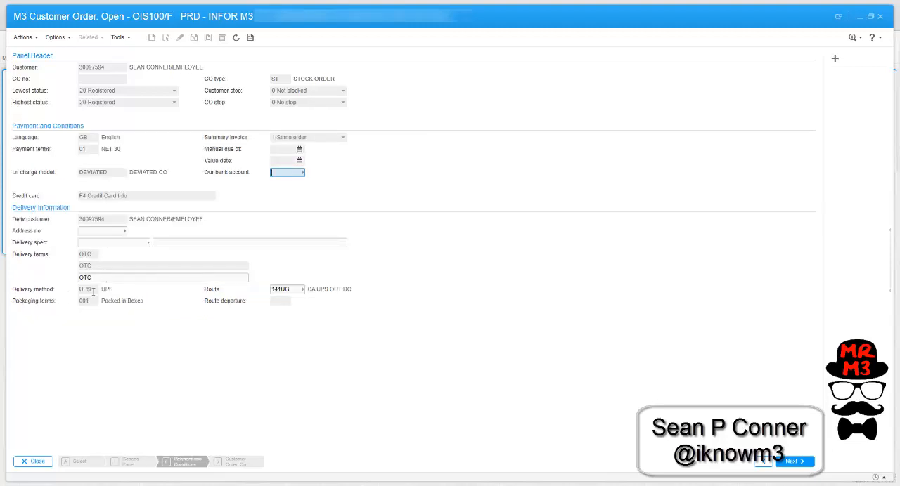
left_click(794, 462)
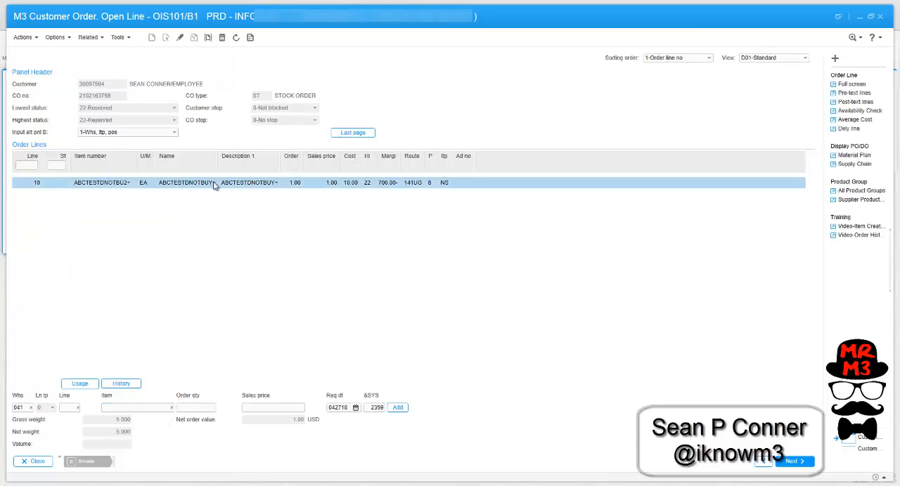
left_click(854, 163)
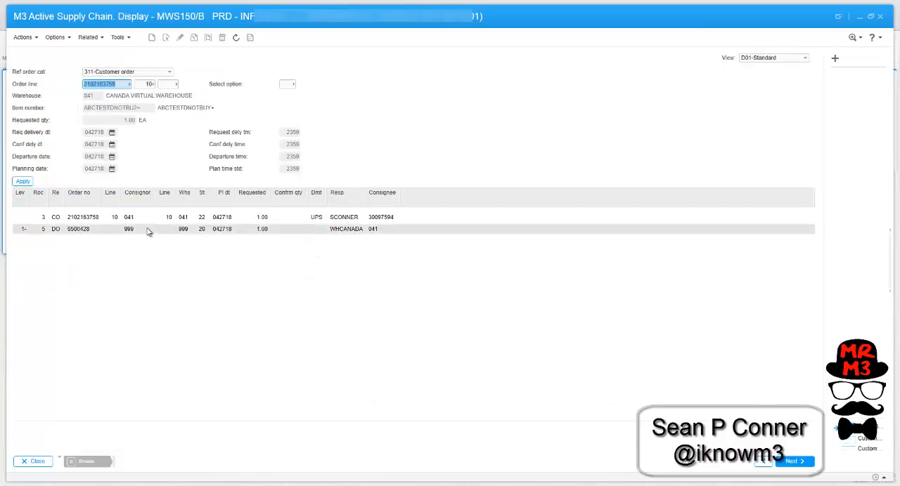
double_click(79, 228)
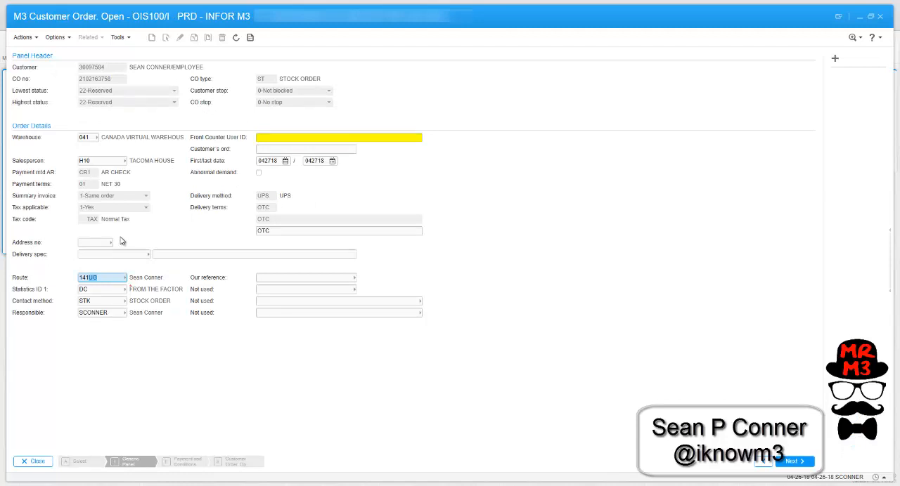
Set the order header route to 141TK and apply it to all order lines.
type("141TK")
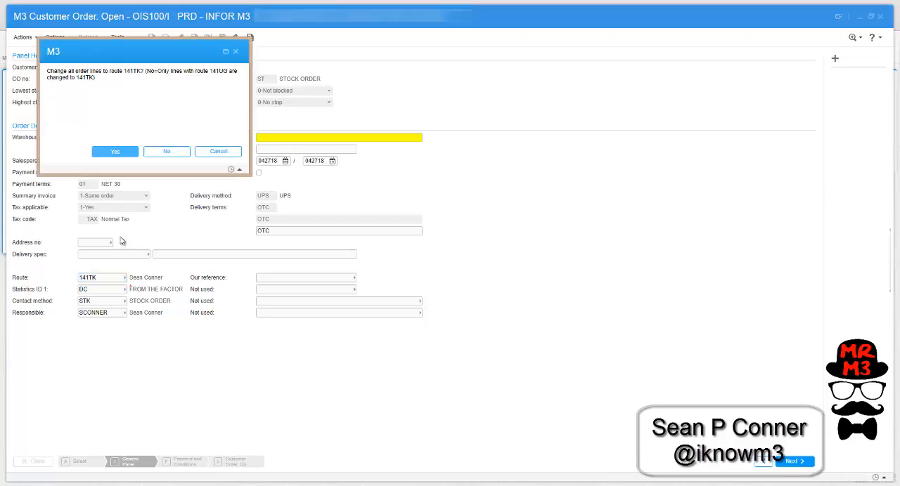
left_click(115, 151)
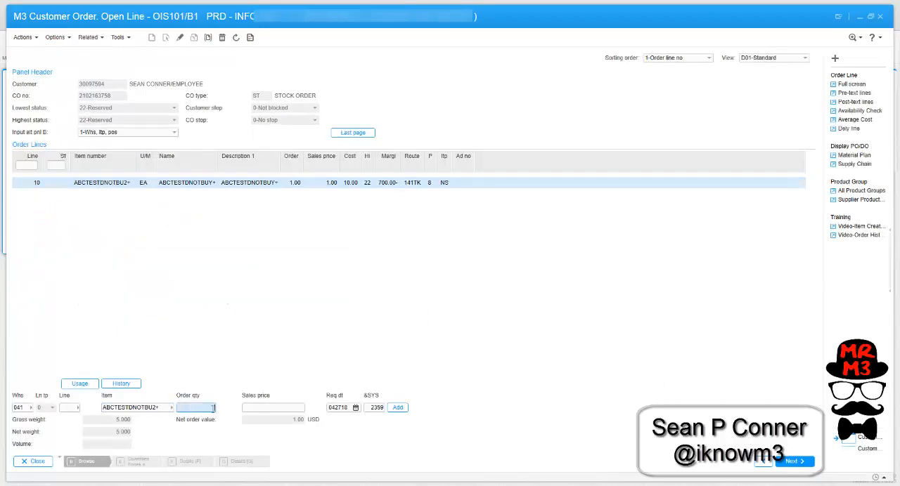
Open line 10's planned distribution order in DPS170 to confirm type CO2 from 999 to 041.
right_click(186, 194)
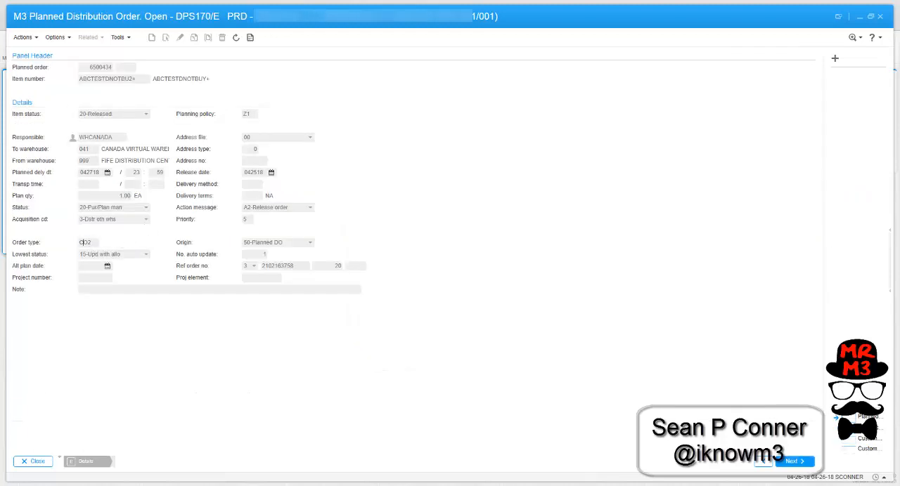
mouse_move(112, 369)
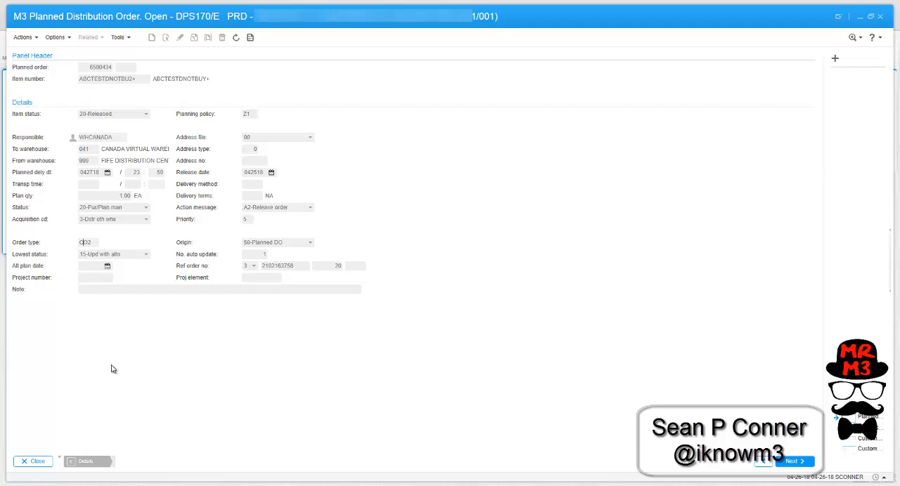
mouse_move(150, 312)
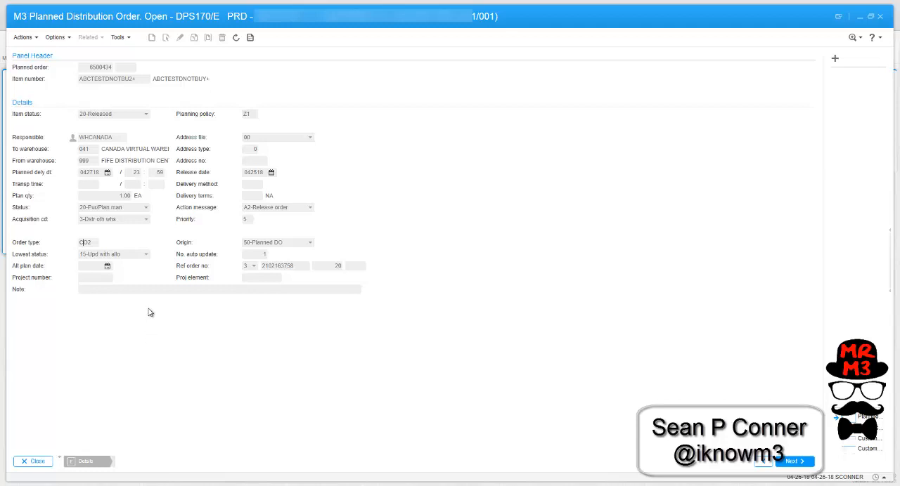
mouse_move(144, 308)
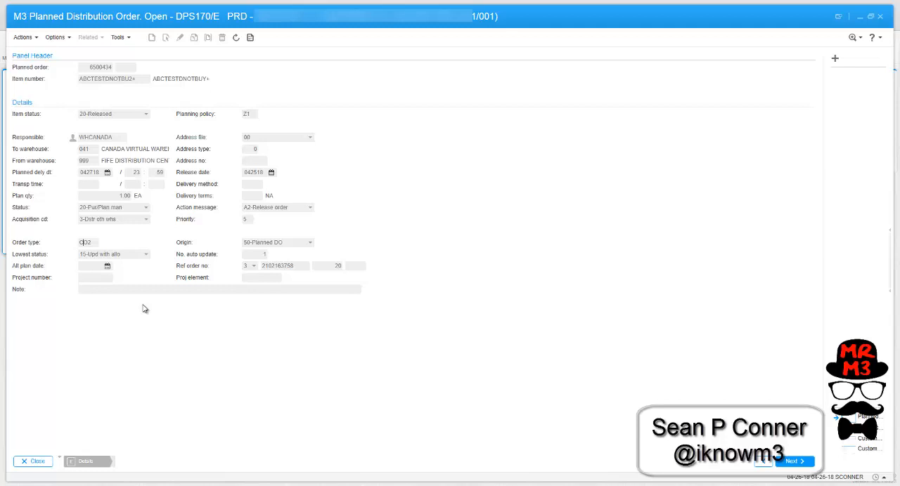
mouse_move(82, 350)
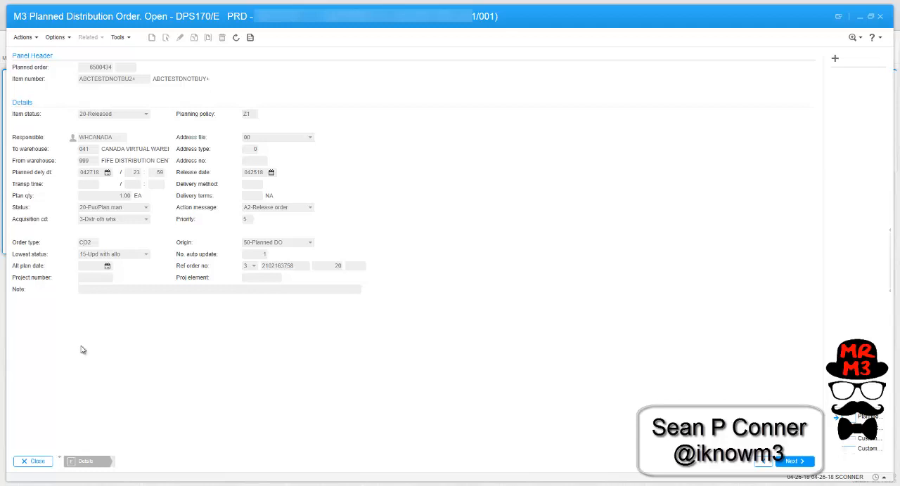